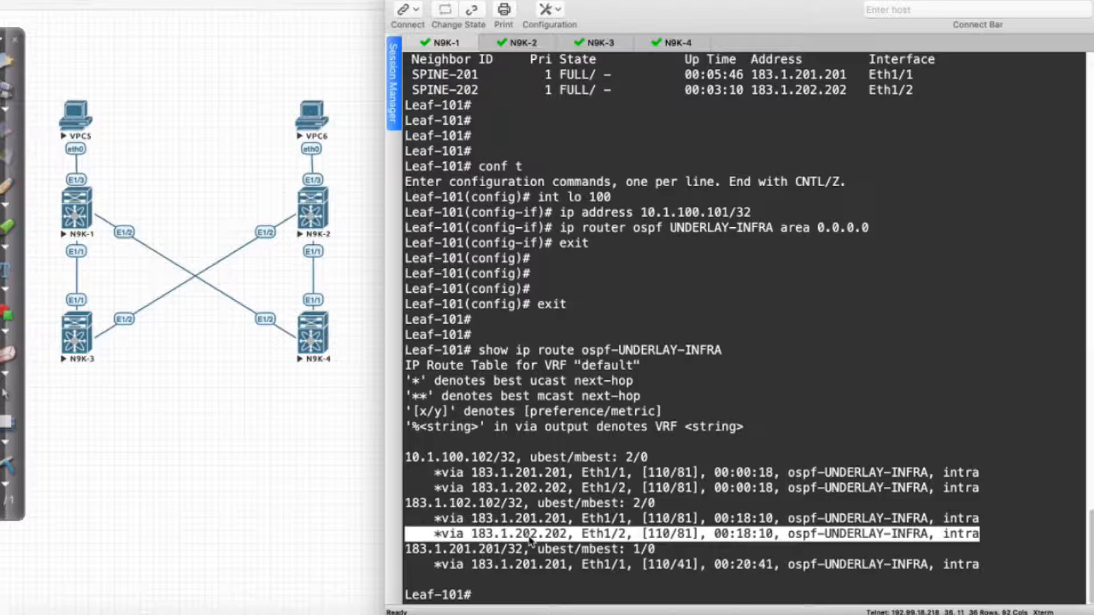
- Enable ip pim sparse-mode on Leaf-101's loopback 0, loopback 100 and Ethernet1/1-2
text(show ip int br)
text(int lo 0)
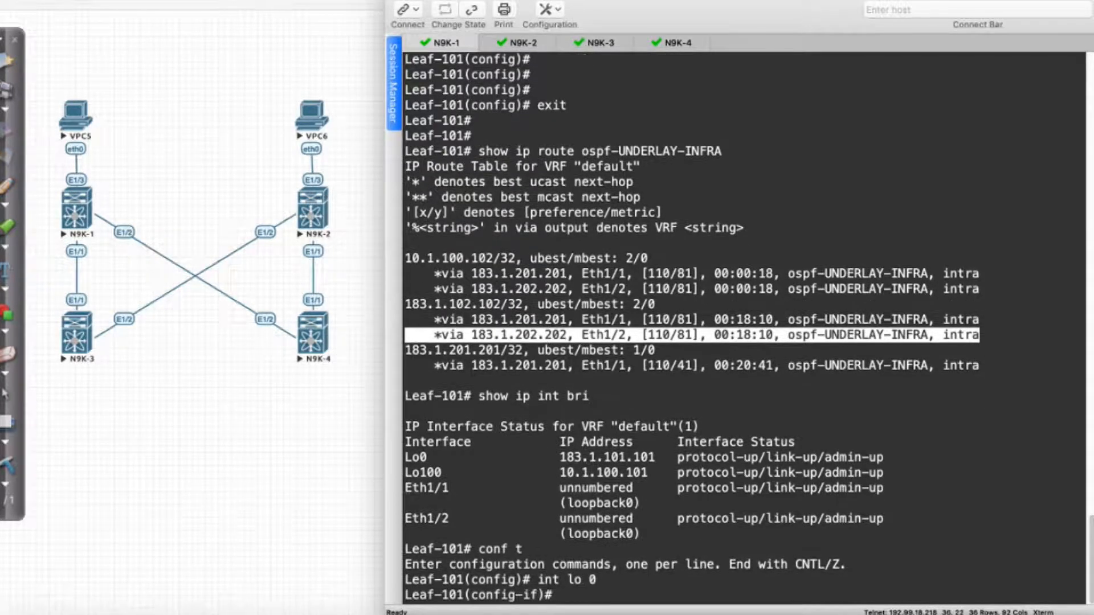
text(ip pim sparse-mode)
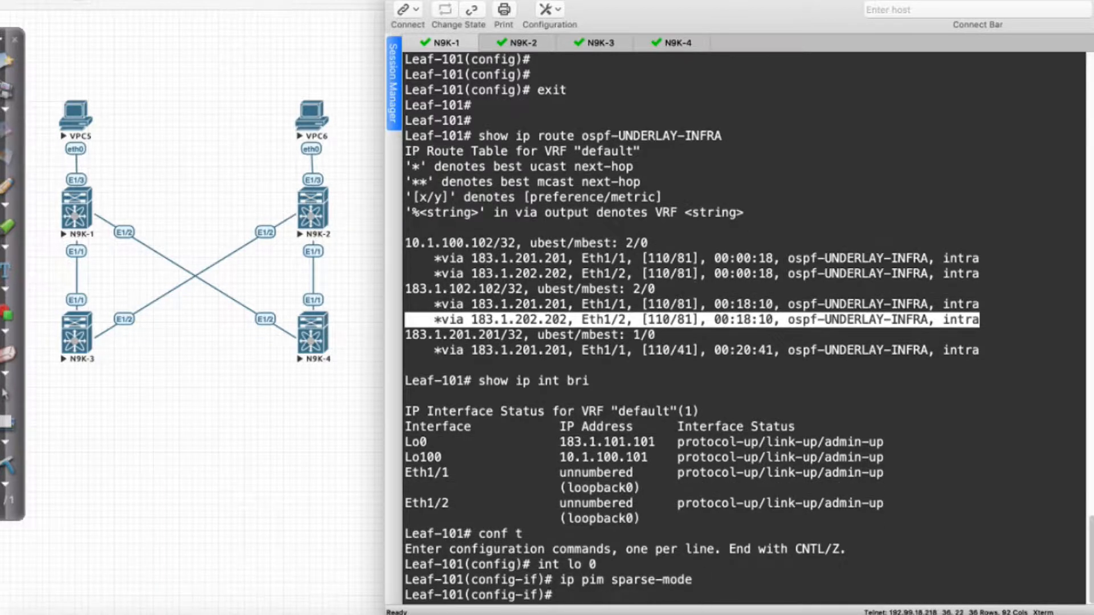
text(int lo 100)
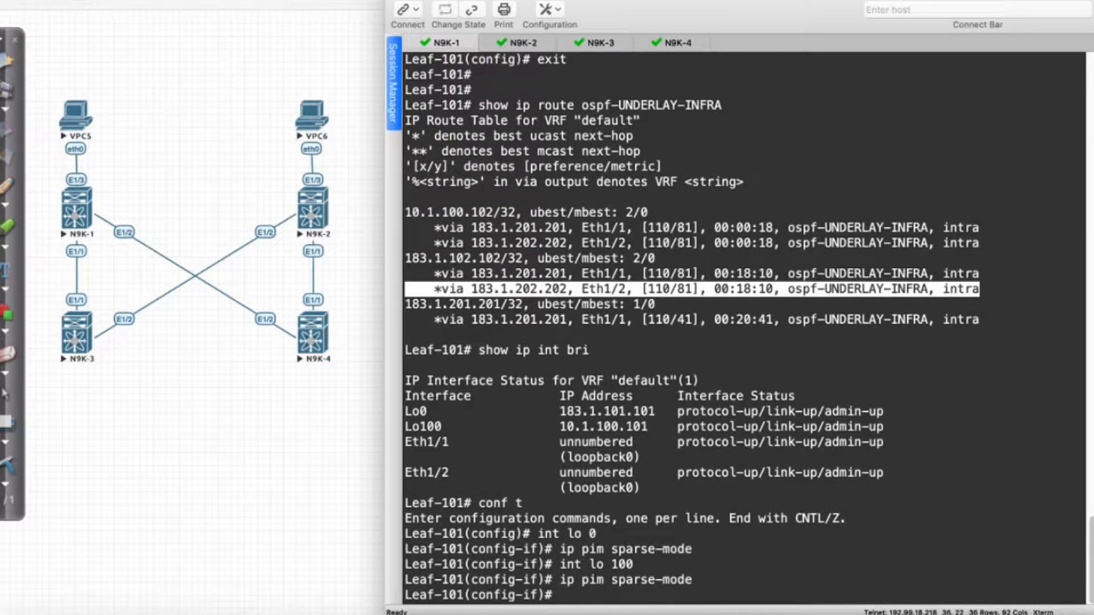
text(int e1/)
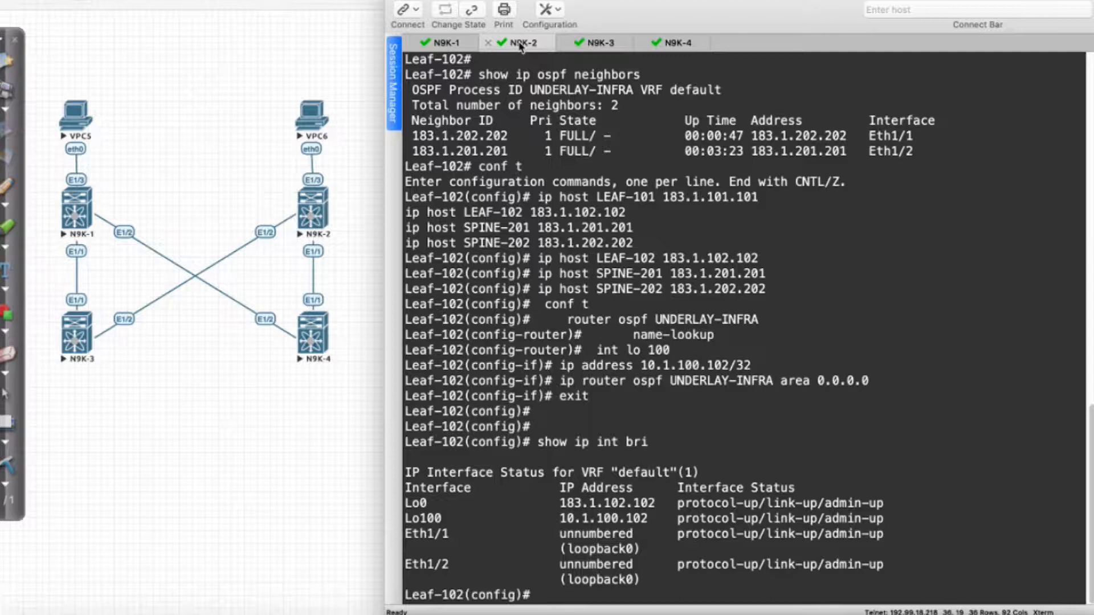
- Add ip pim sparse-mode under Leaf-102's loopback 0, loopback 100 and Ethernet1/1-2
text(int lo 0)
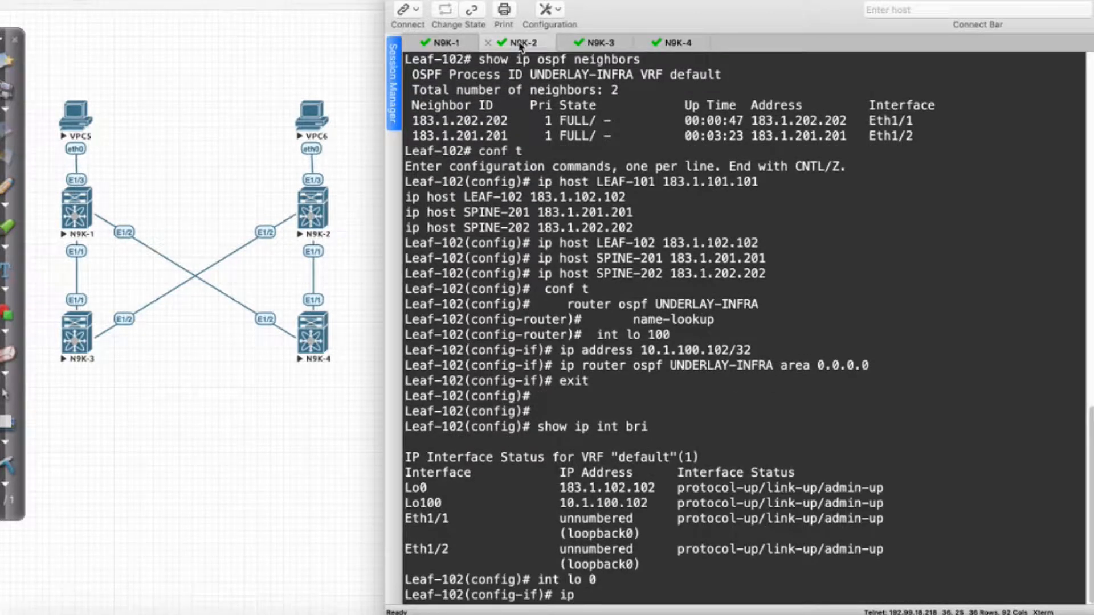
text(pim sparse-mode)
text(int e1/1-2)
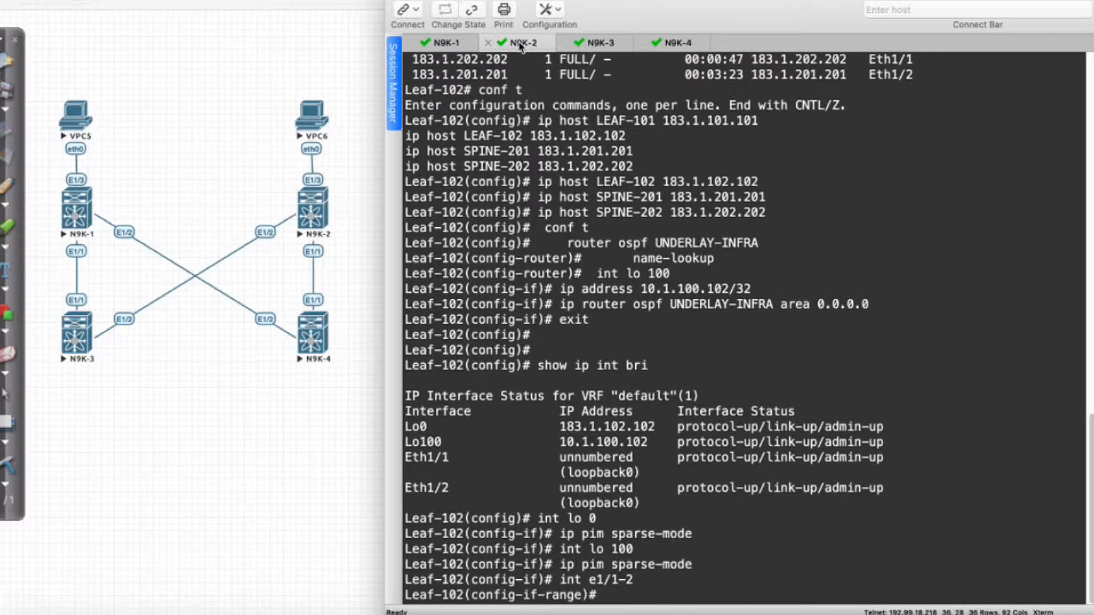
text(ip pim sparse-mode)
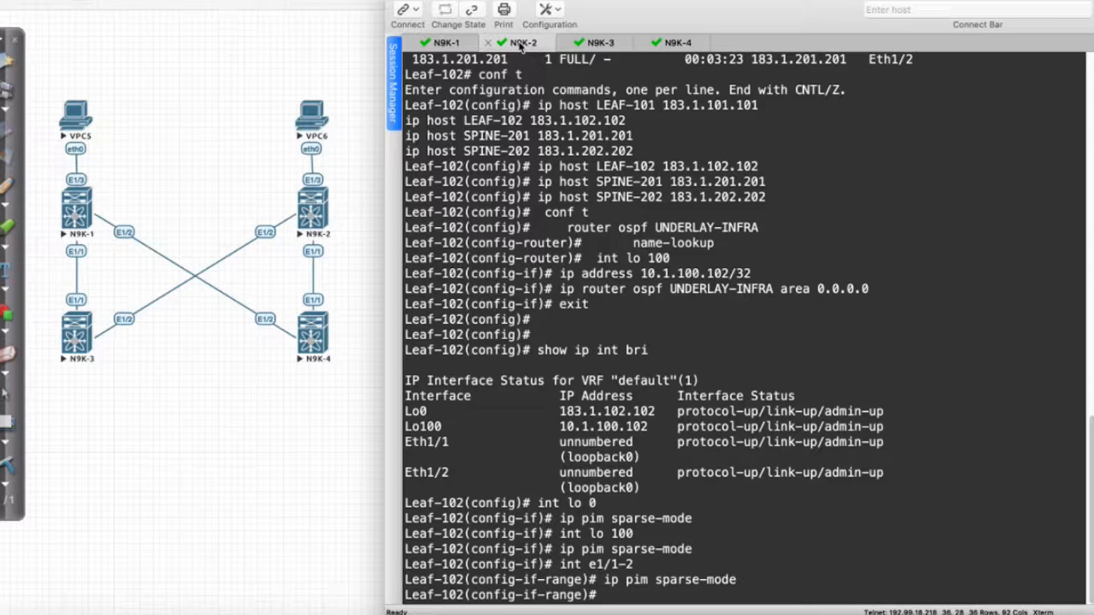
- Show Spine-201's brief IP interface summary
click(597, 43)
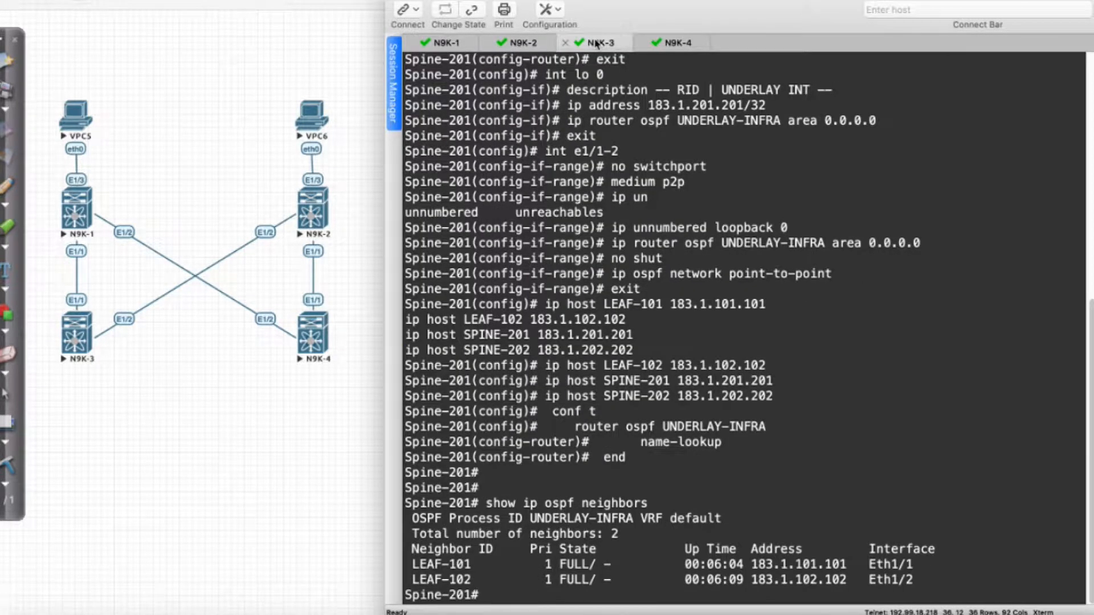
text(show ip int rbi)
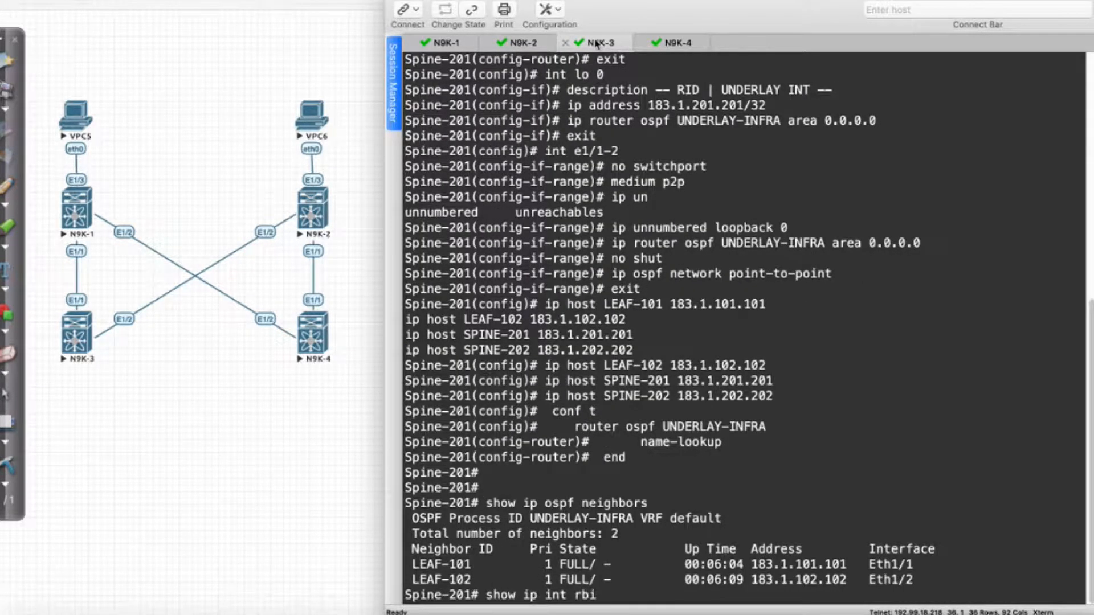
key(Return)
text(int lo)
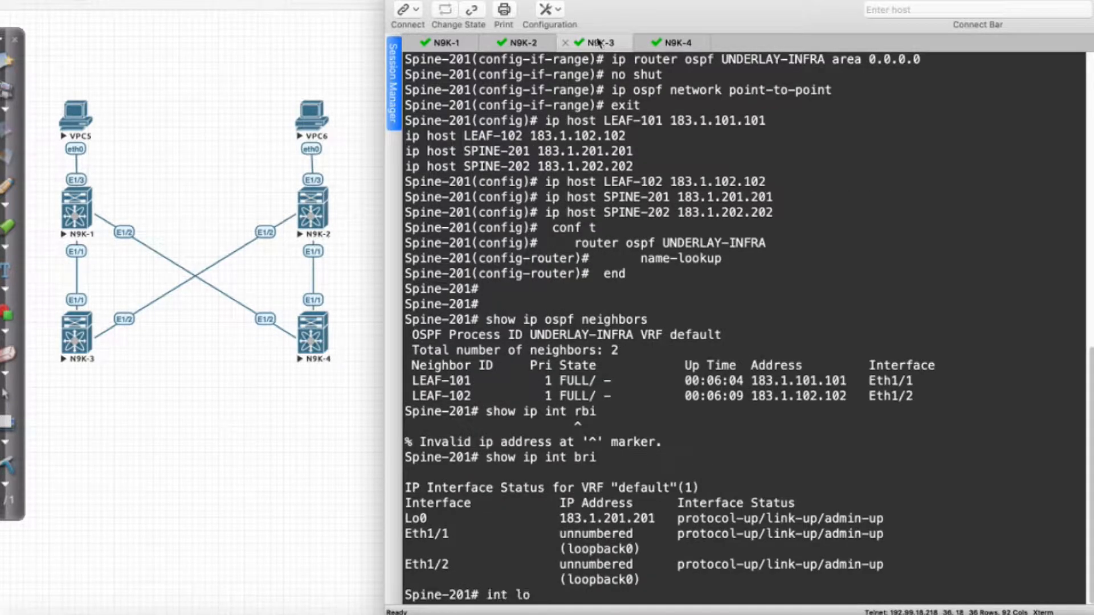
- Enable ip pim sparse-mode on Spine-201's loopback 0 and Ethernet1/1-2
text(conf)
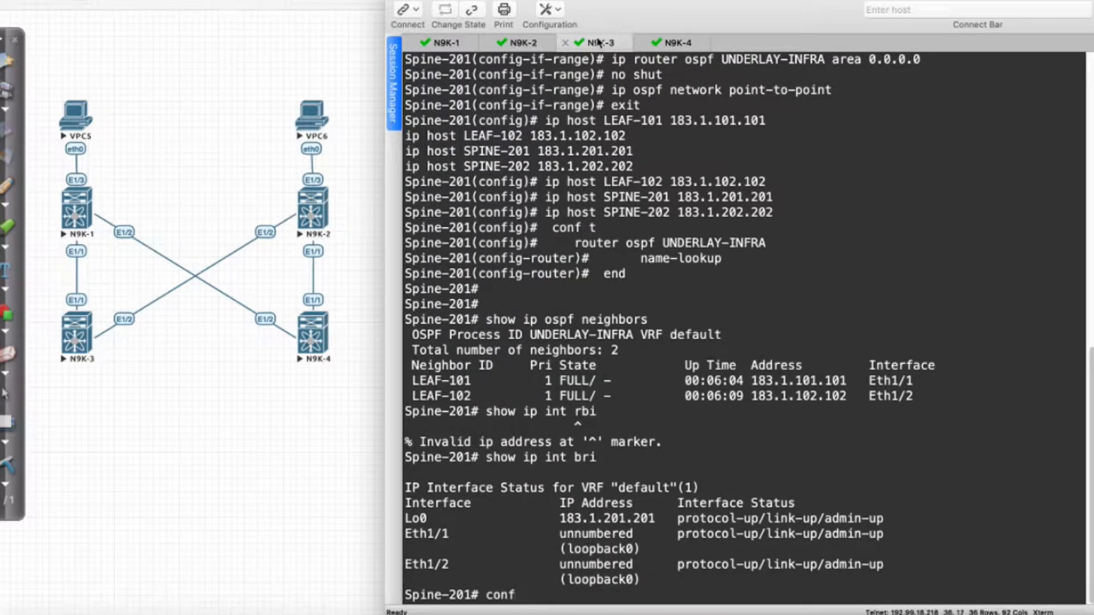
text(int lo 0)
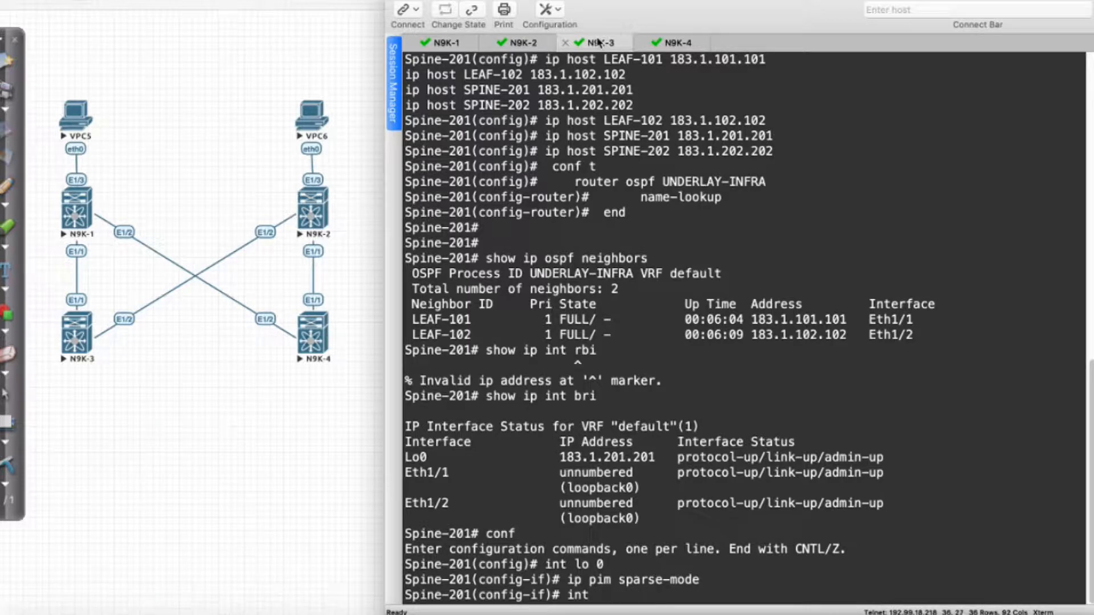
text(e1/1-2)
text(ip pim sparse-mode)
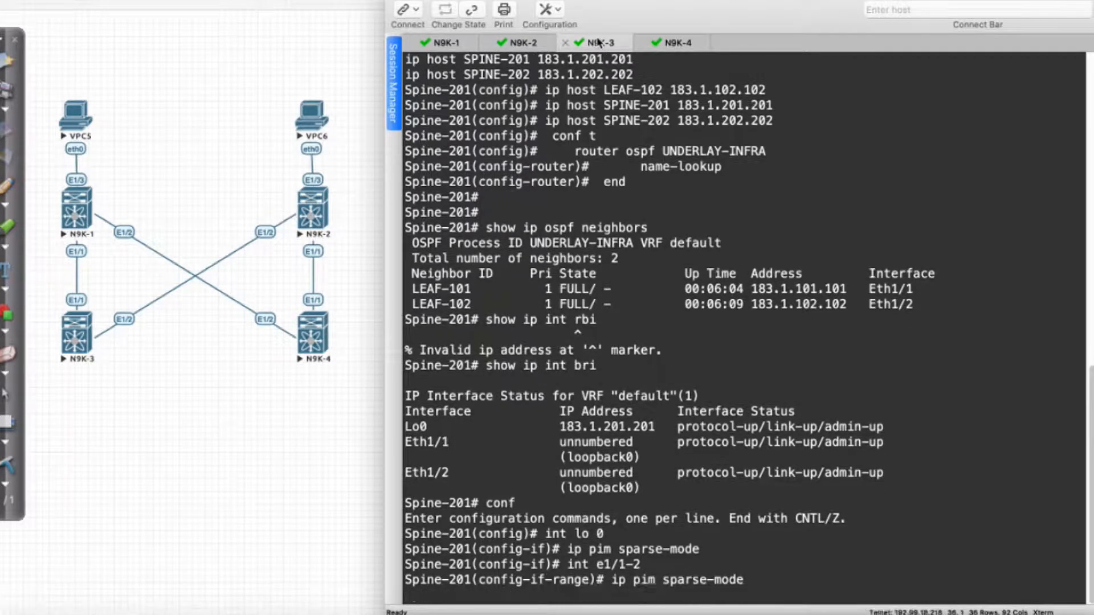
- Add ip pim sparse-mode to Spine-202's loopback 0 and Ethernet1/1-2, then exit configuration mode
click(675, 43)
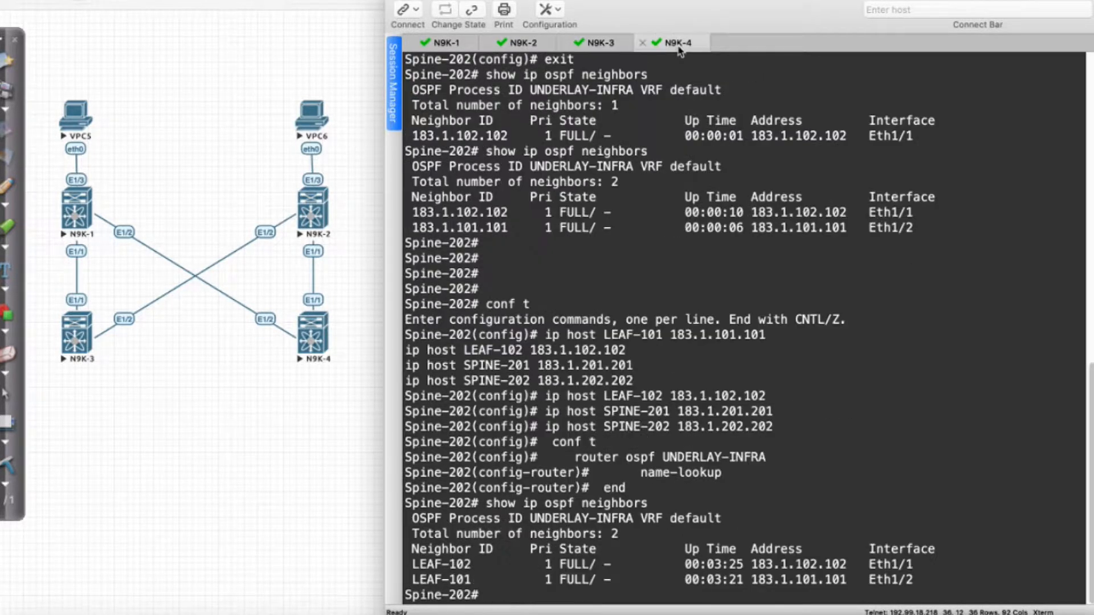
text(show ip p)
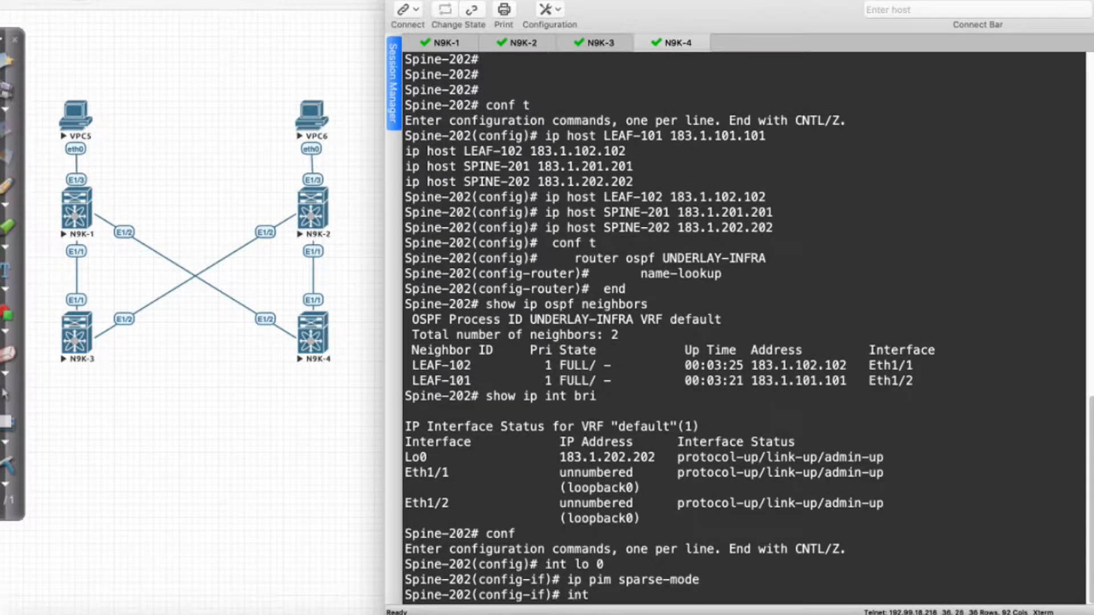
text(e1/1-2)
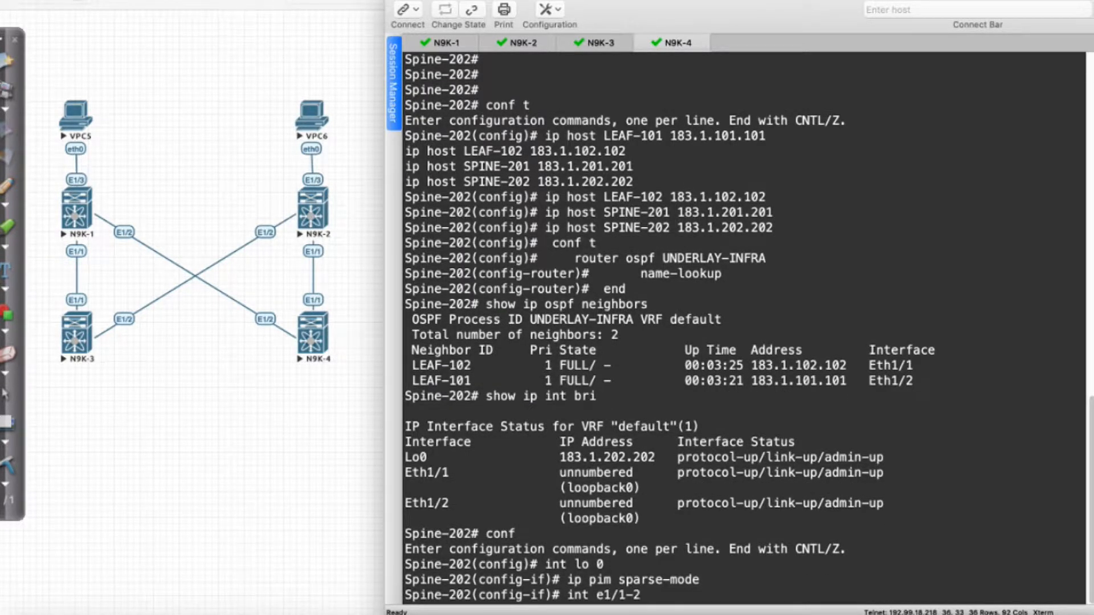
text(ip pim sparse-mode)
text(exit)
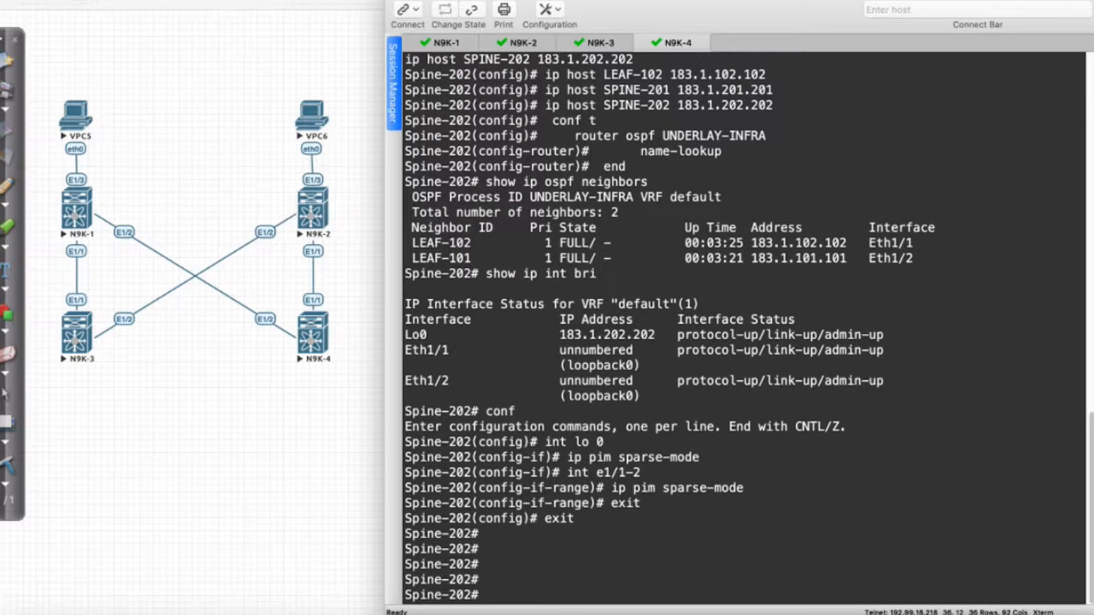
- Check the PIM interface brief on Spine-201, Leaf-101 and Leaf-102 for one neighbor per uplink
text(show ip pim int bri)
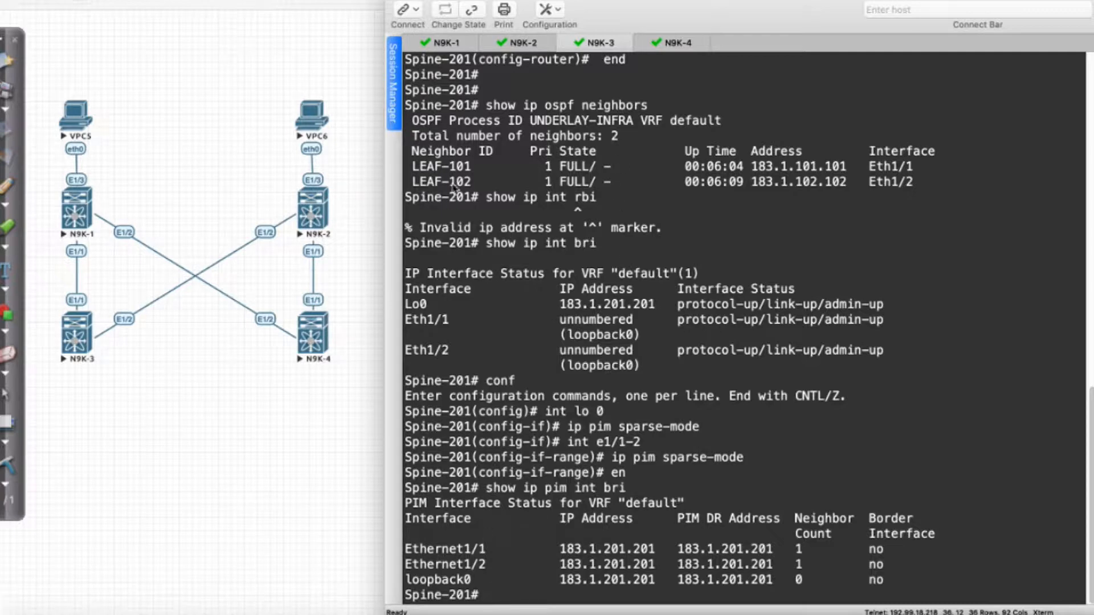
click(444, 42)
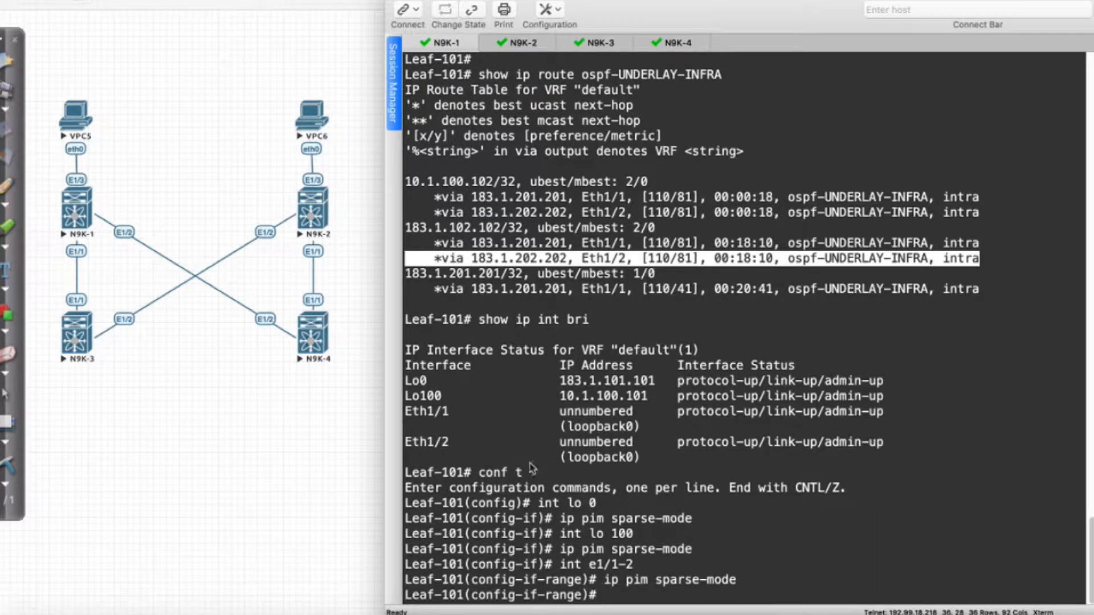
text(end)
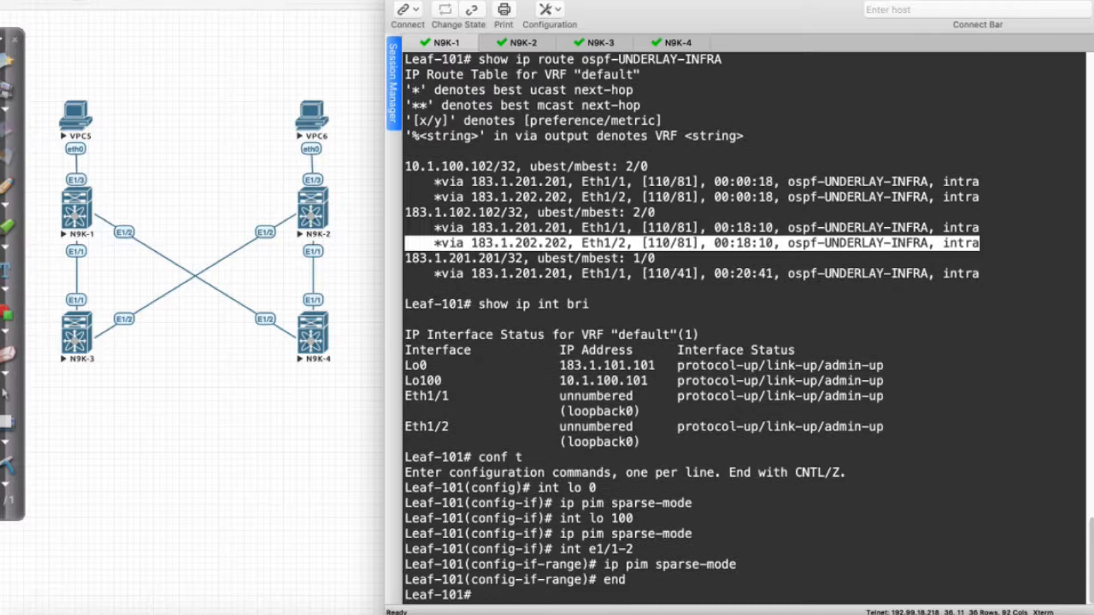
text(show ip pim int bri)
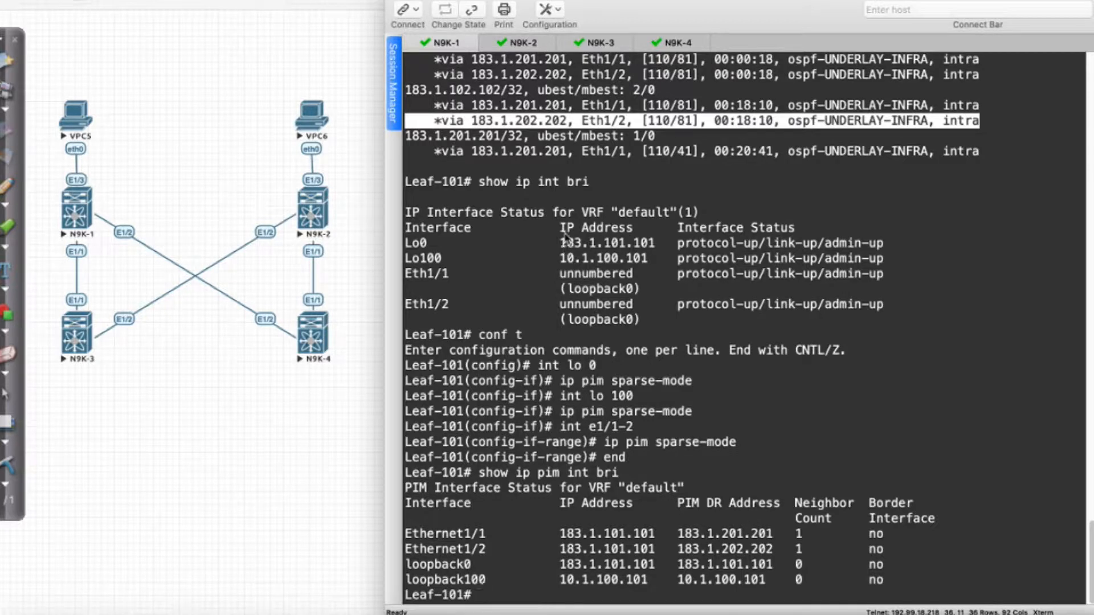
click(519, 42)
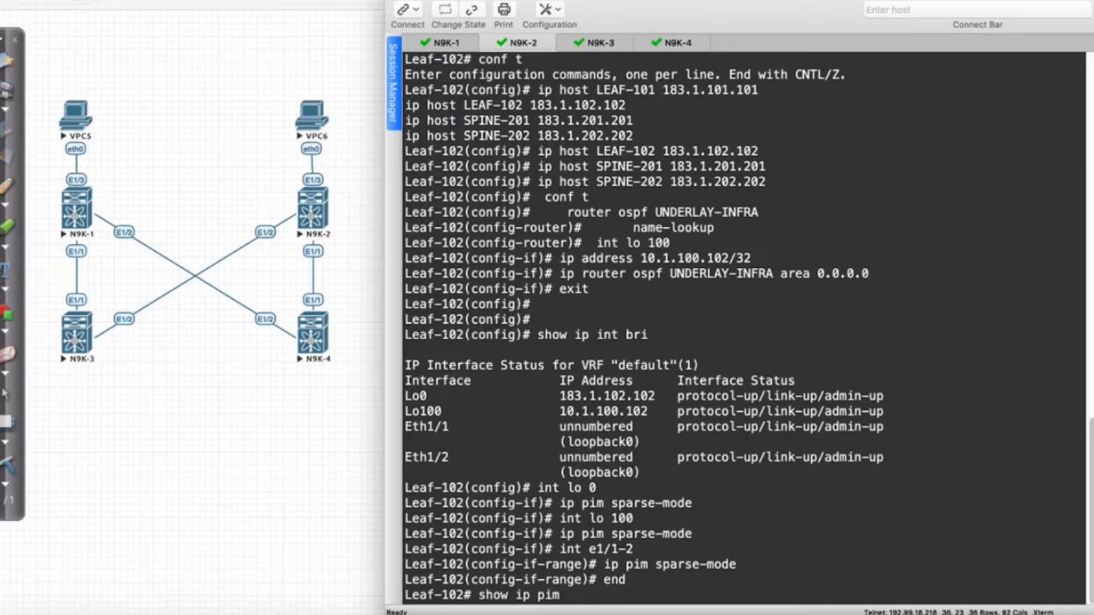
key(Return)
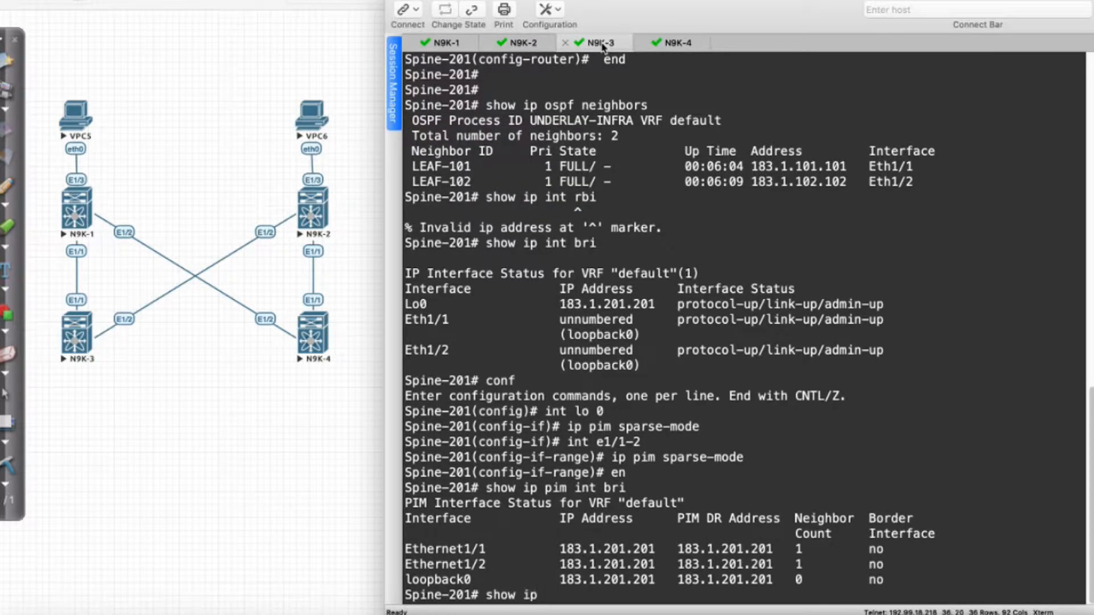
- Run show ip pim neighbor on Spine-201 and Spine-202, confirming neighbors 183.1.101.101 and 183.1.102.102
text(pin)
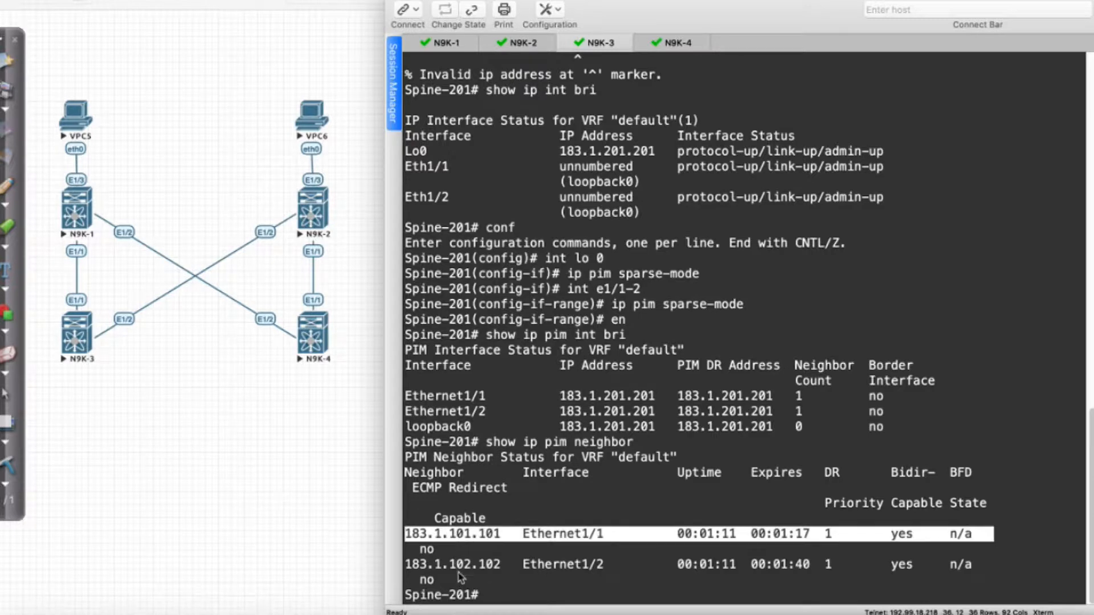
click(677, 42)
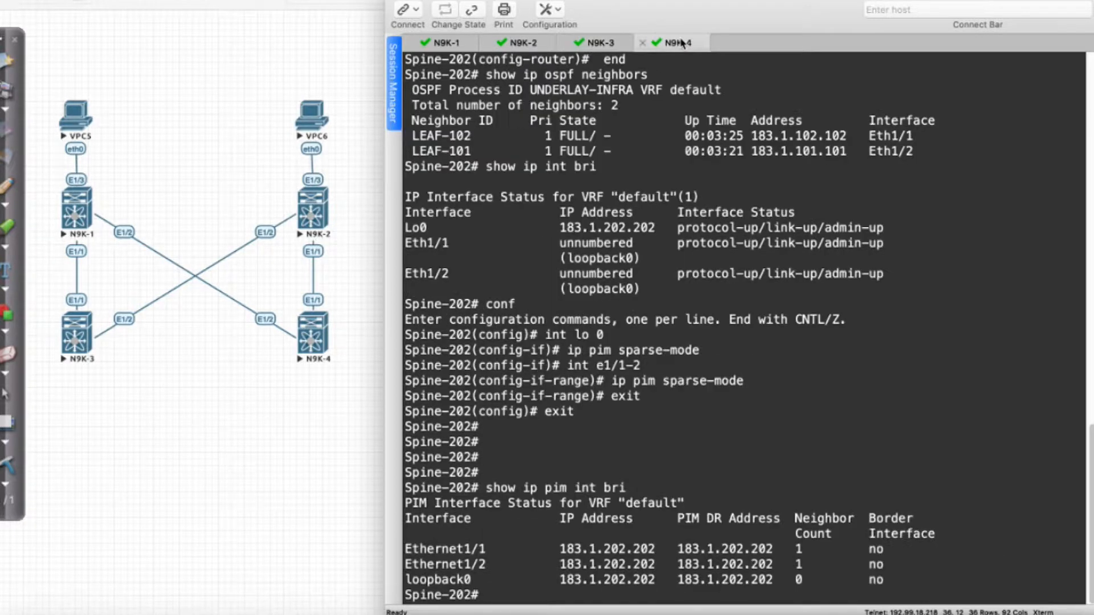
text(show ip pim)
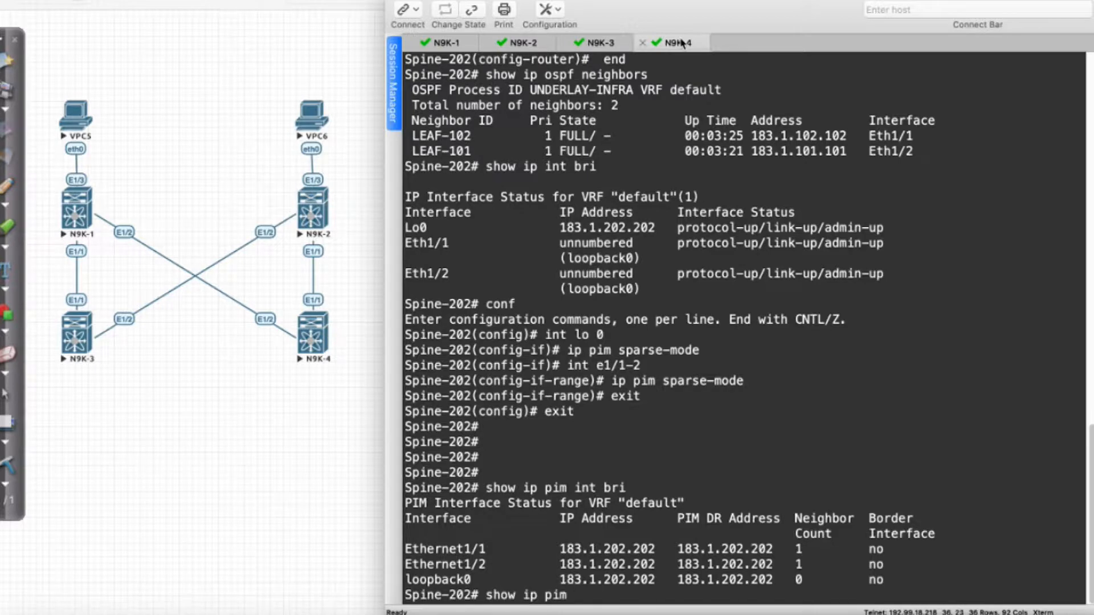
key(Return)
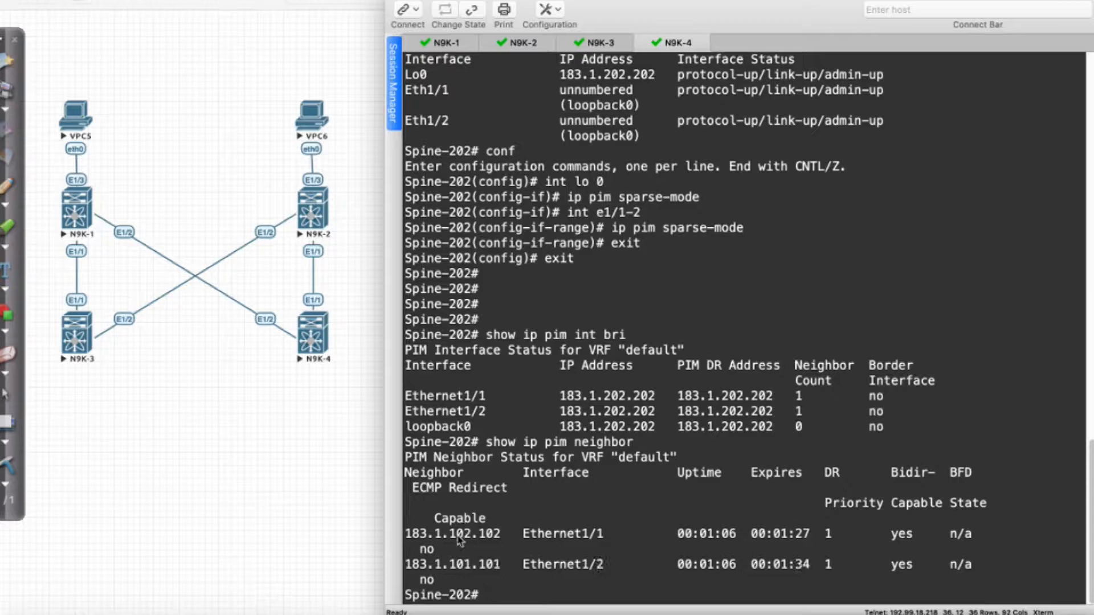
double_click(461, 534)
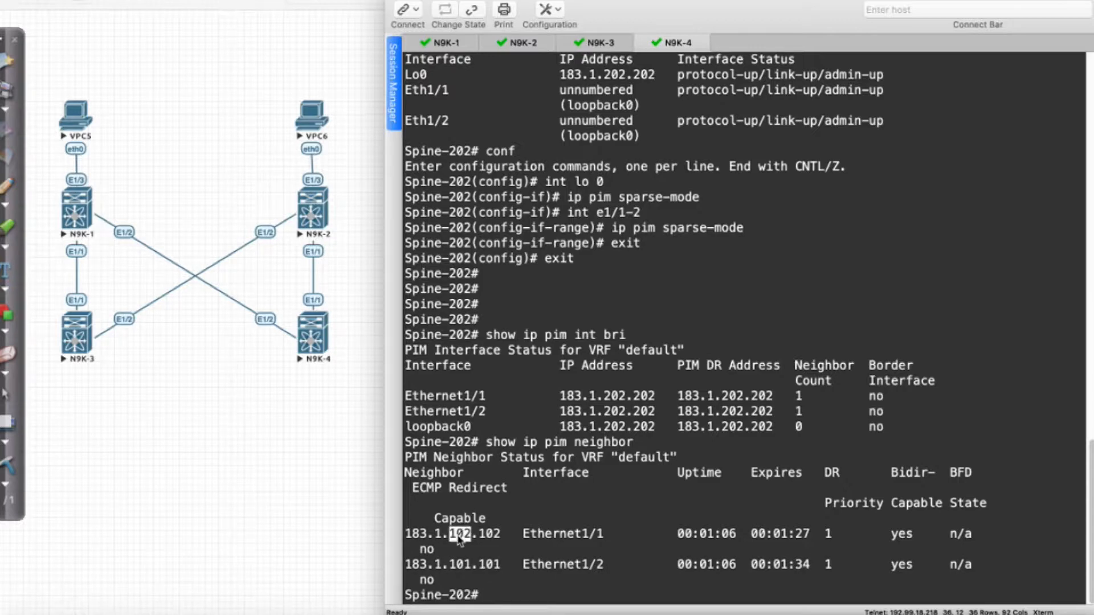